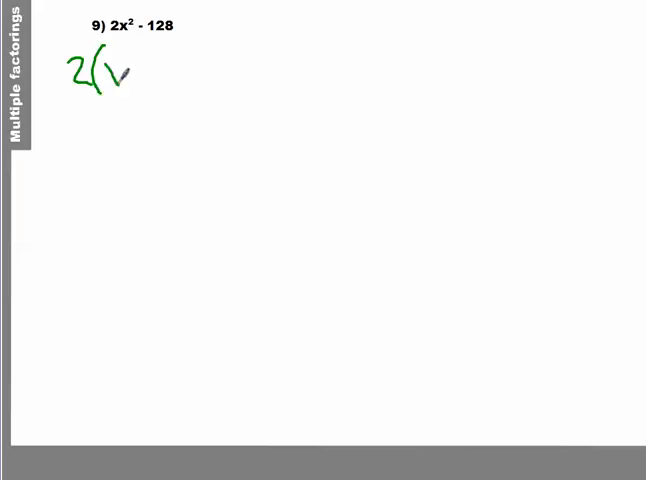
# - Handwrite the x inside the bracket after the 2, beginning 2(x below problem 9
pyautogui.moveTo(115, 75); pyautogui.dragTo(150, 70)
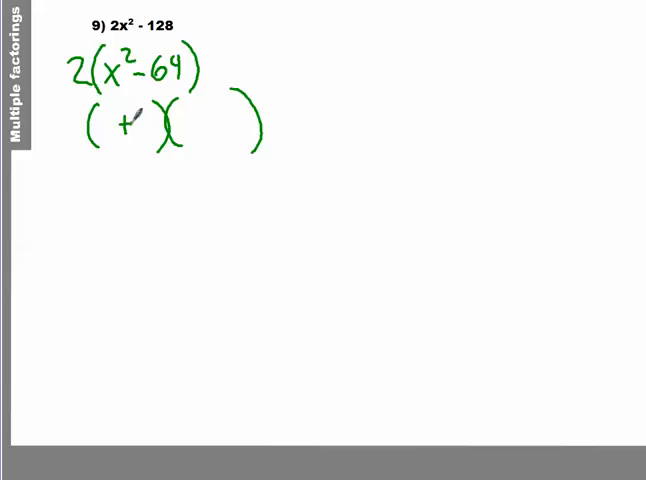
# - Write a minus sign in the second bracket, pairing with the plus in the first
pyautogui.moveTo(205, 128); pyautogui.dragTo(230, 126)
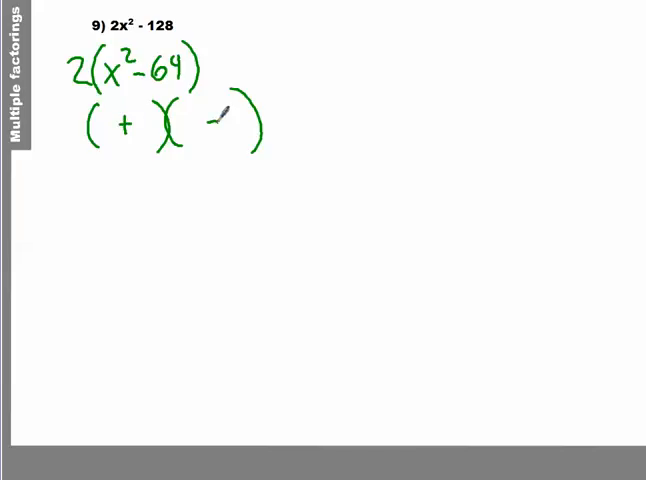